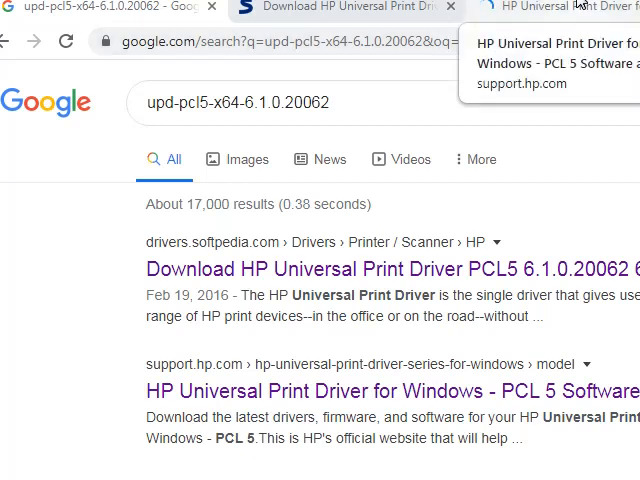
mouse_move(344, 8)
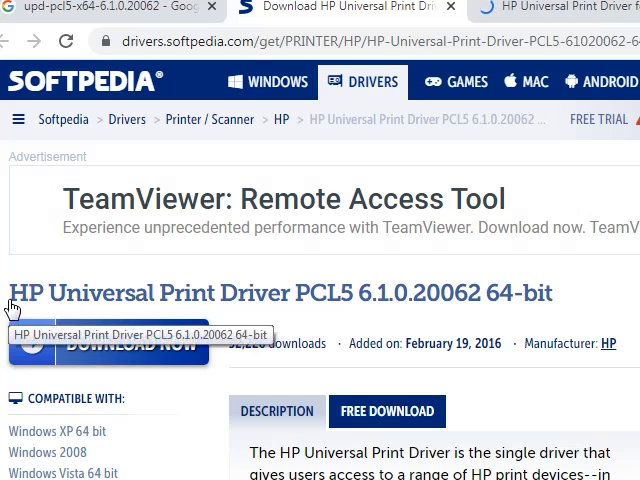
mouse_move(322, 300)
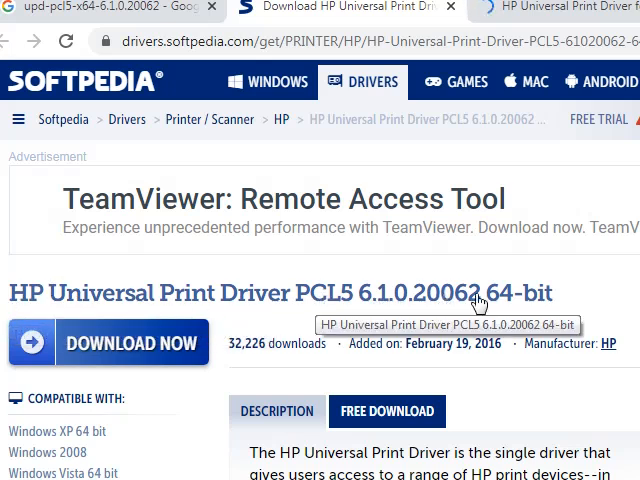
mouse_move(552, 292)
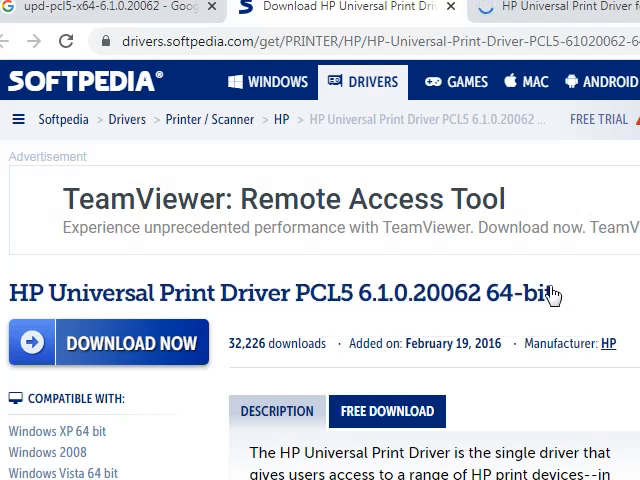
mouse_move(508, 308)
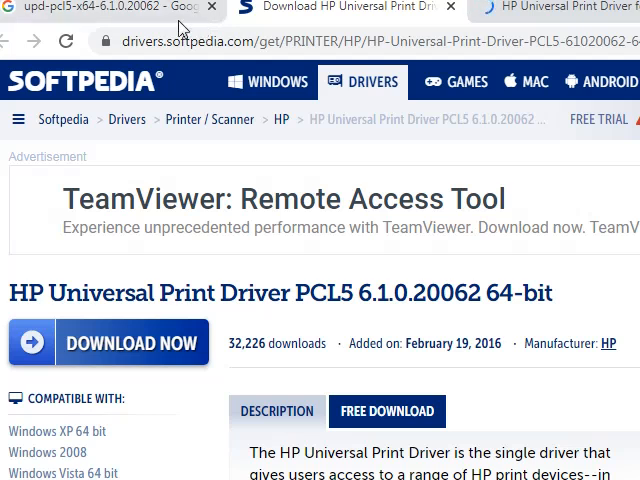
Reach the Softpedia download page for HP Universal Print Driver PCL5 6.1.0.20062 64-bit.
click(110, 8)
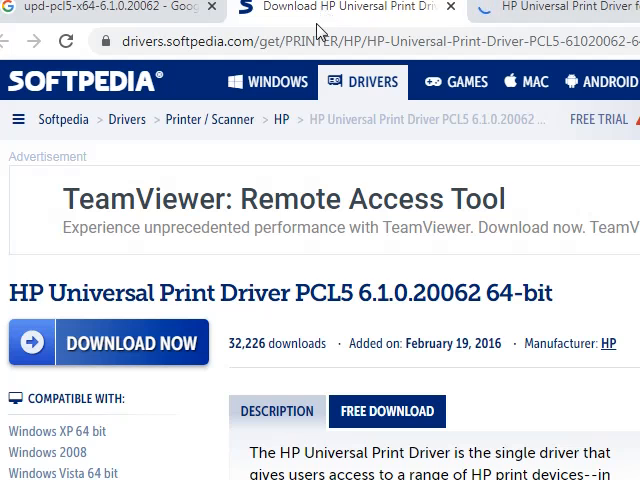
mouse_move(344, 8)
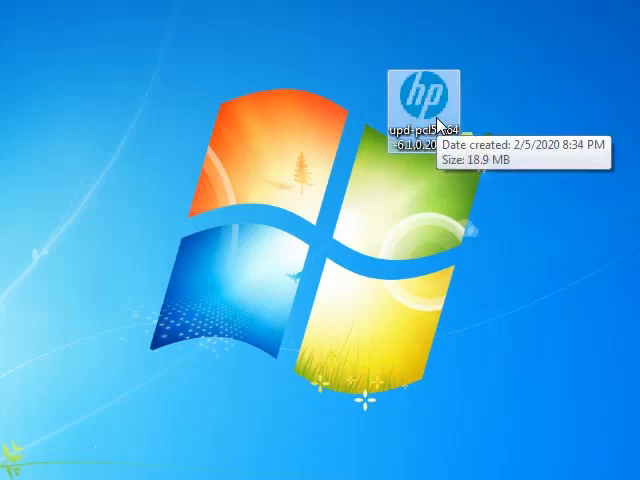
mouse_move(262, 68)
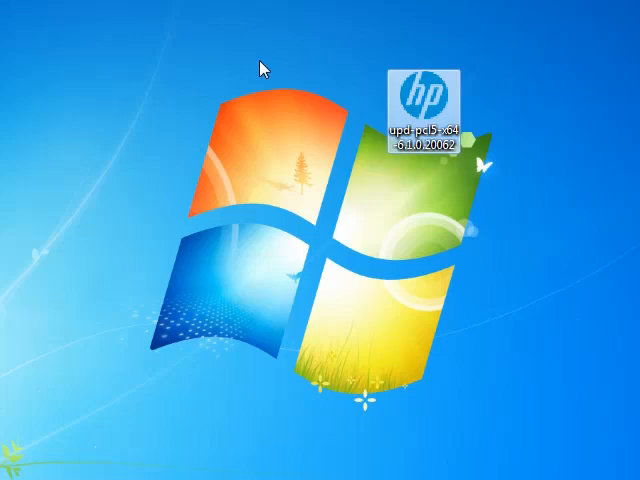
mouse_move(416, 104)
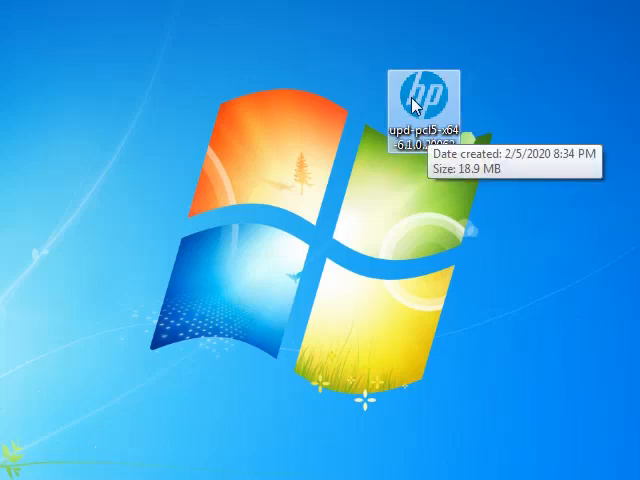
Run the downloaded driver package, confirm the 88 files unzipped, and close the extractor.
double_click(420, 96)
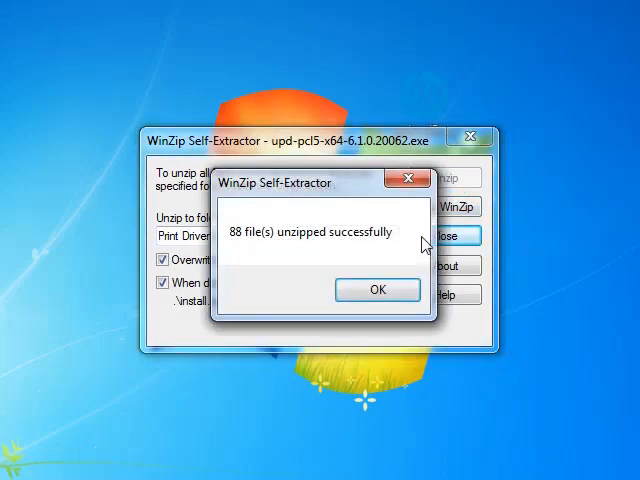
click(376, 288)
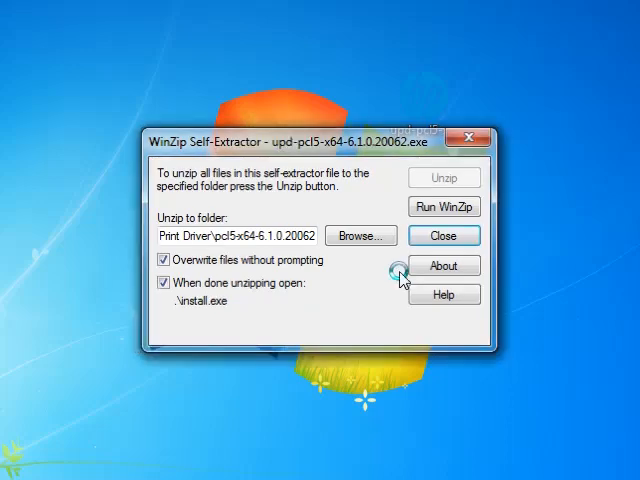
click(444, 176)
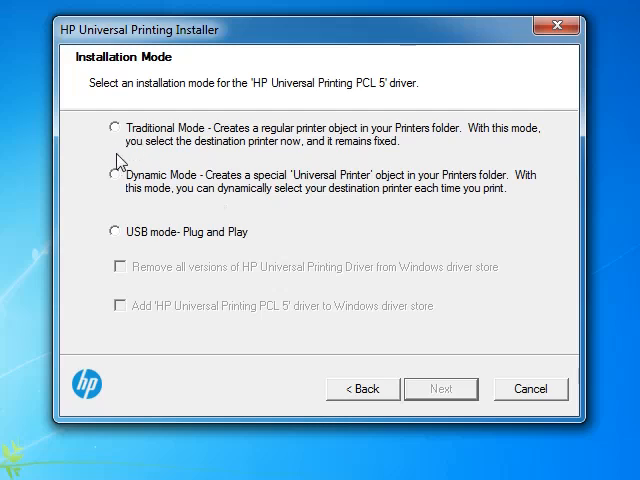
Choose Traditional Mode as the installation mode and continue setup.
click(114, 128)
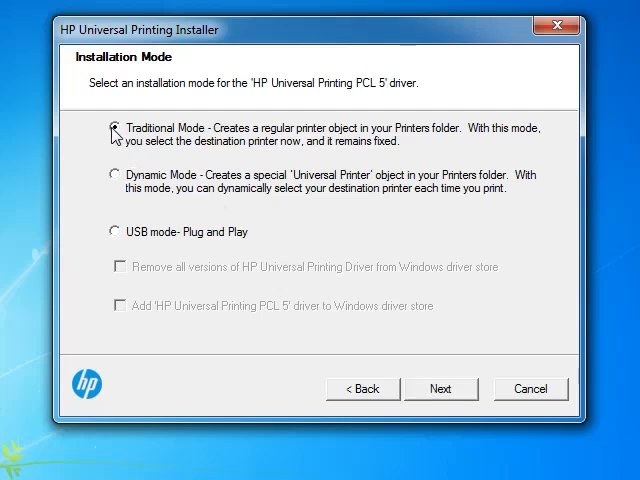
click(440, 388)
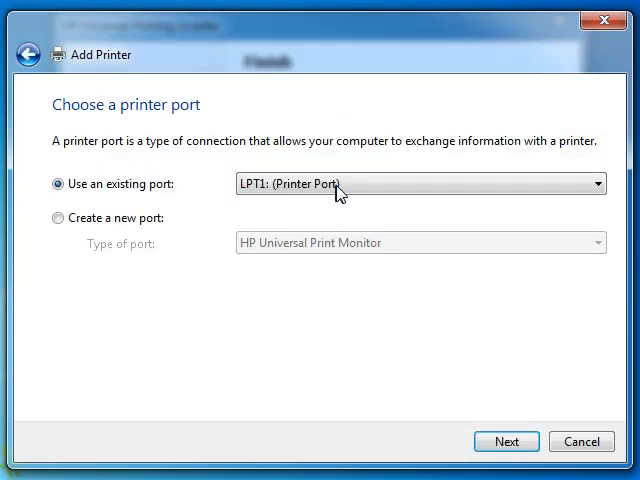
mouse_move(192, 196)
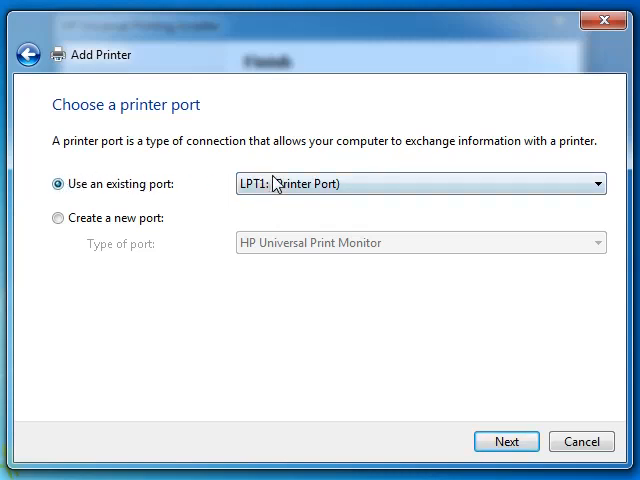
Select USB001 (Virtual printer port for USB) as the existing printer port.
click(598, 184)
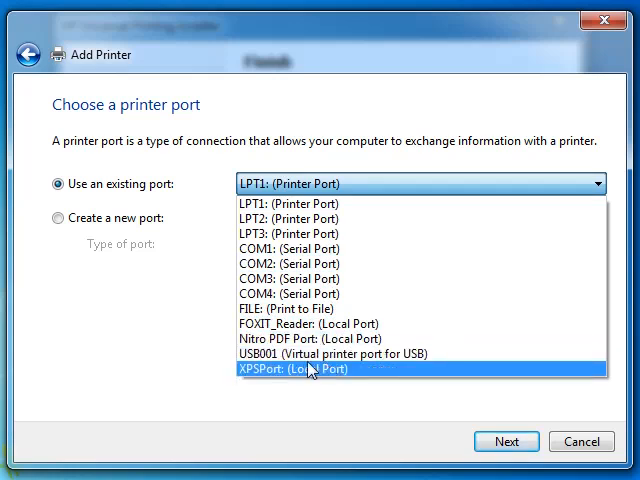
mouse_move(372, 356)
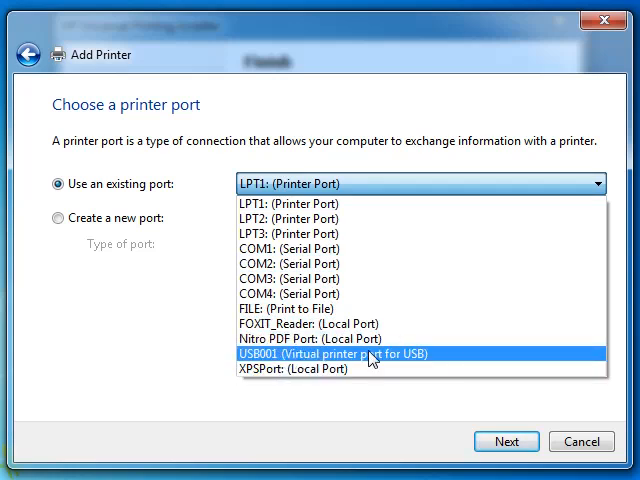
mouse_move(328, 368)
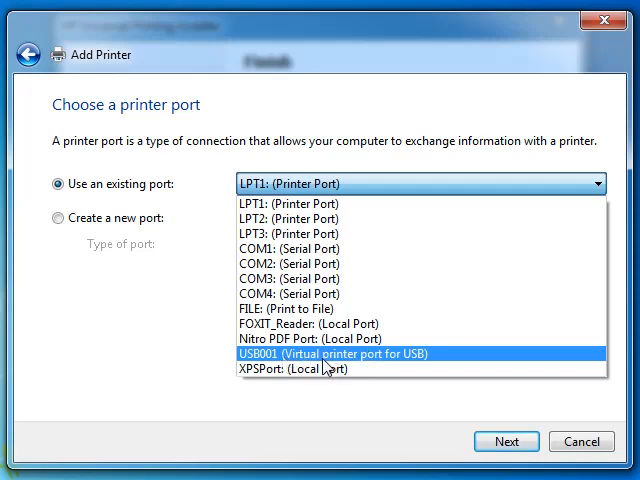
click(332, 354)
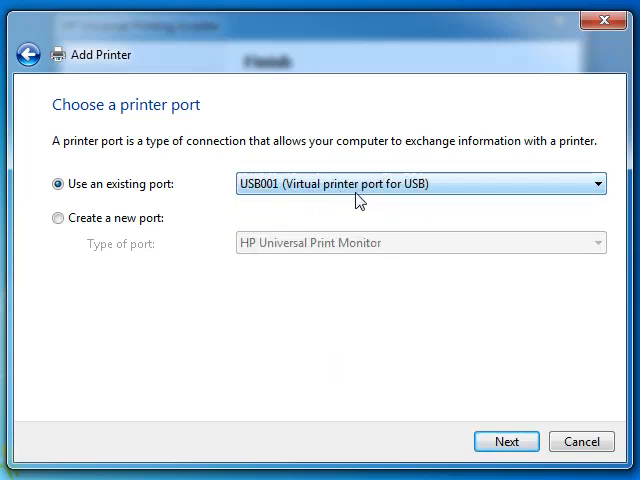
mouse_move(508, 440)
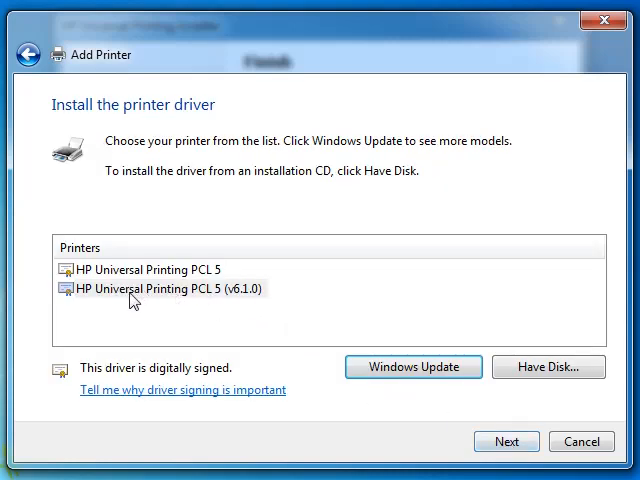
Choose HP Universal Printing PCL 5 (v6.1.0) as the printer driver.
click(164, 288)
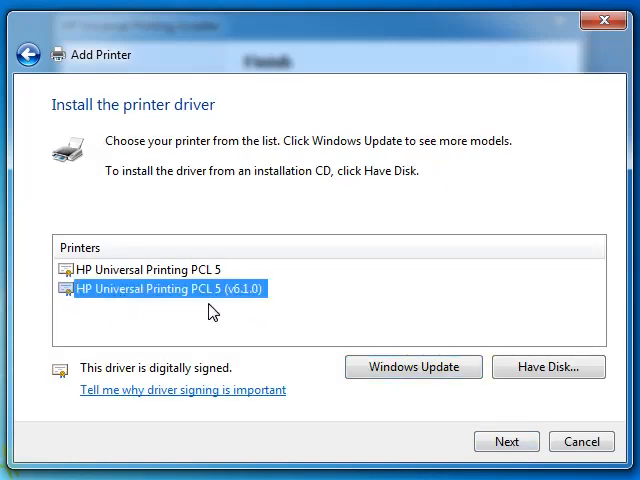
mouse_move(228, 304)
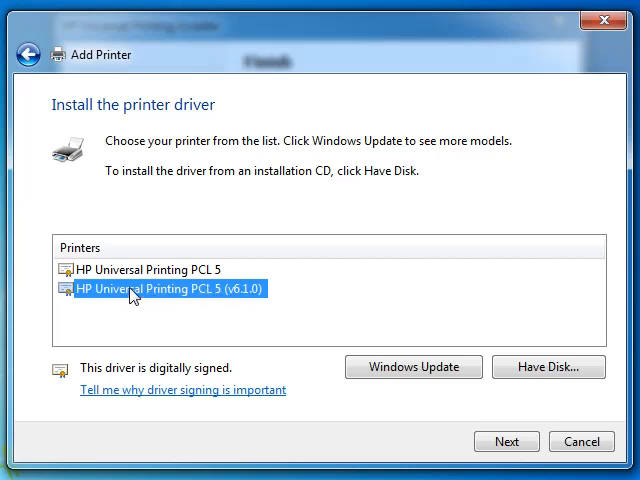
mouse_move(160, 304)
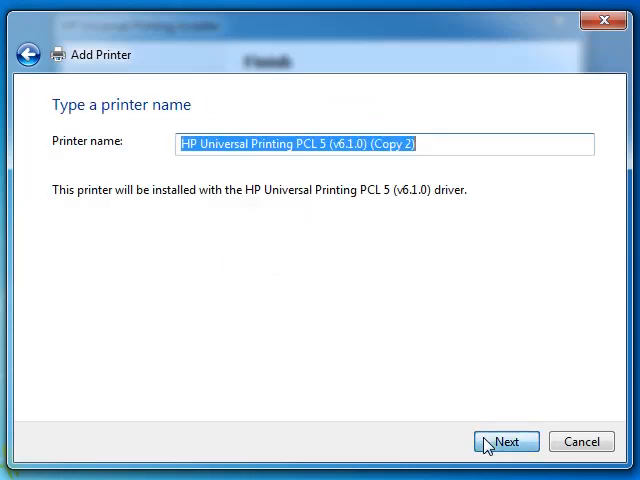
mouse_move(384, 156)
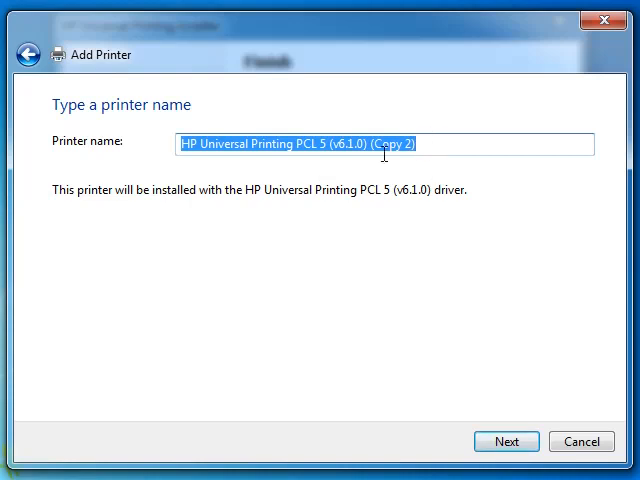
Name the printer HP Universal Printing PCL 5 (v6.1.0) (Copy 21) and accept it.
click(410, 144)
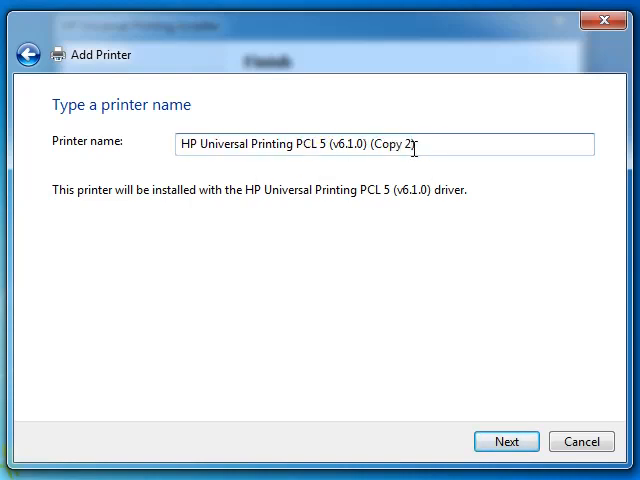
text(1)
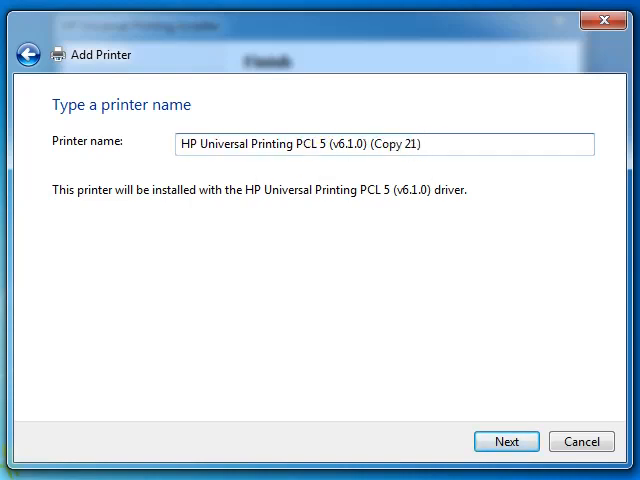
mouse_move(324, 292)
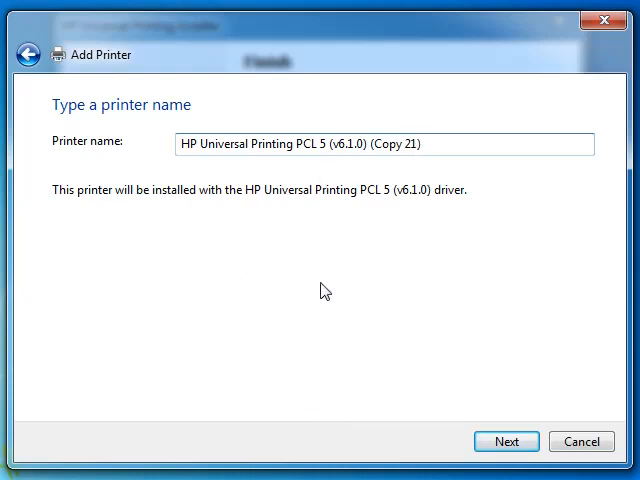
click(506, 440)
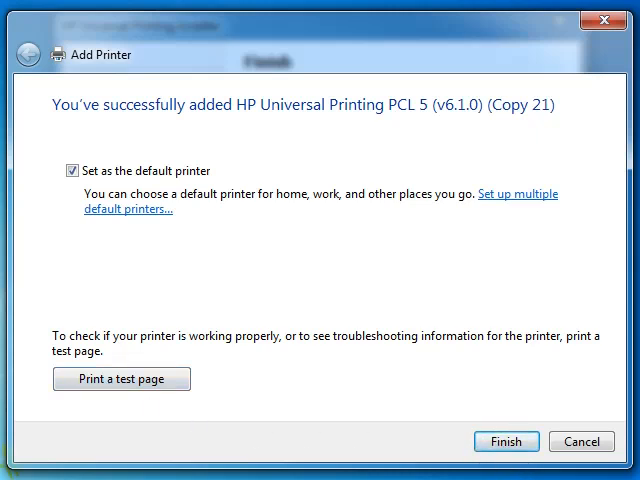
mouse_move(258, 216)
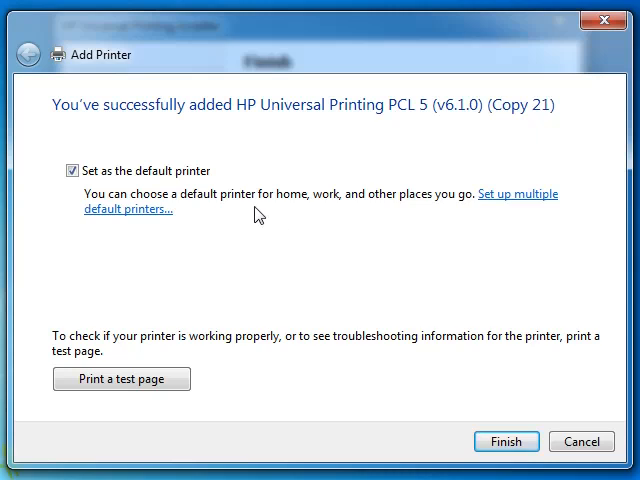
mouse_move(202, 220)
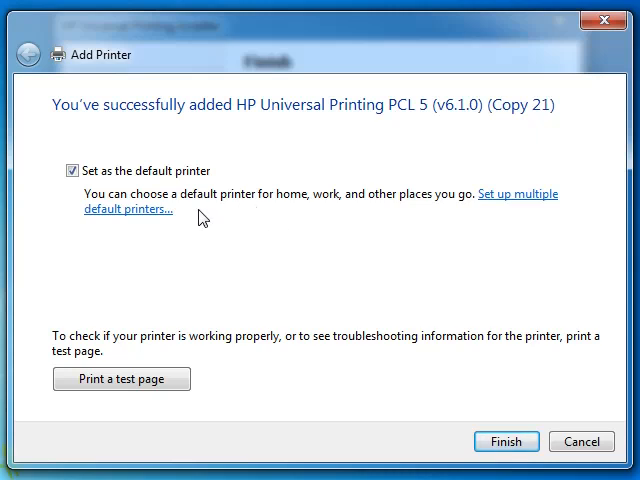
mouse_move(380, 140)
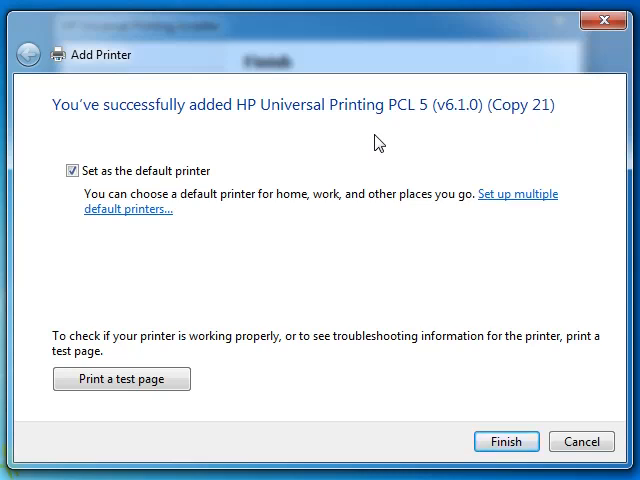
mouse_move(380, 136)
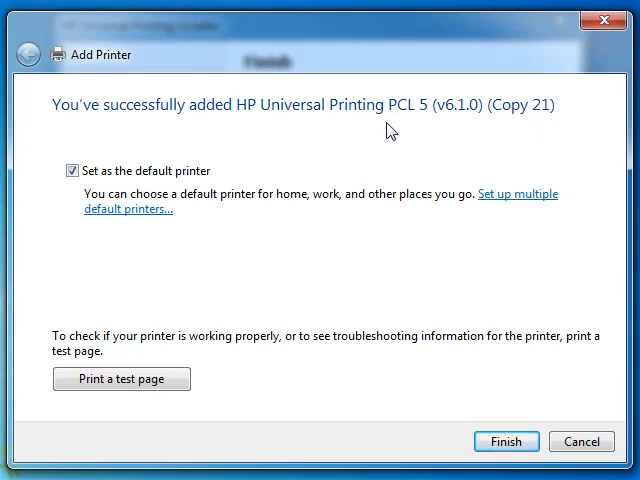
mouse_move(384, 224)
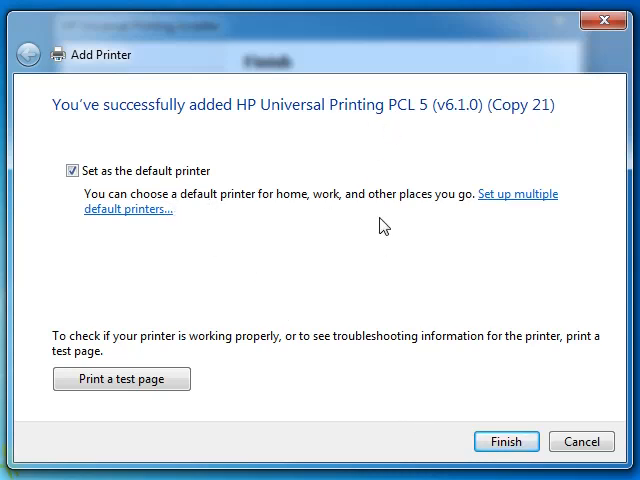